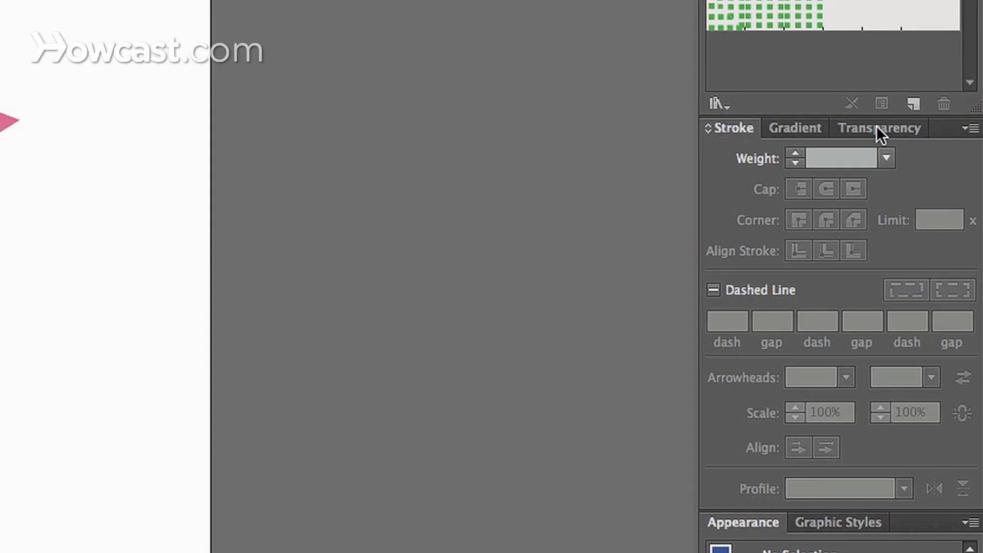
mouse_move(763, 383)
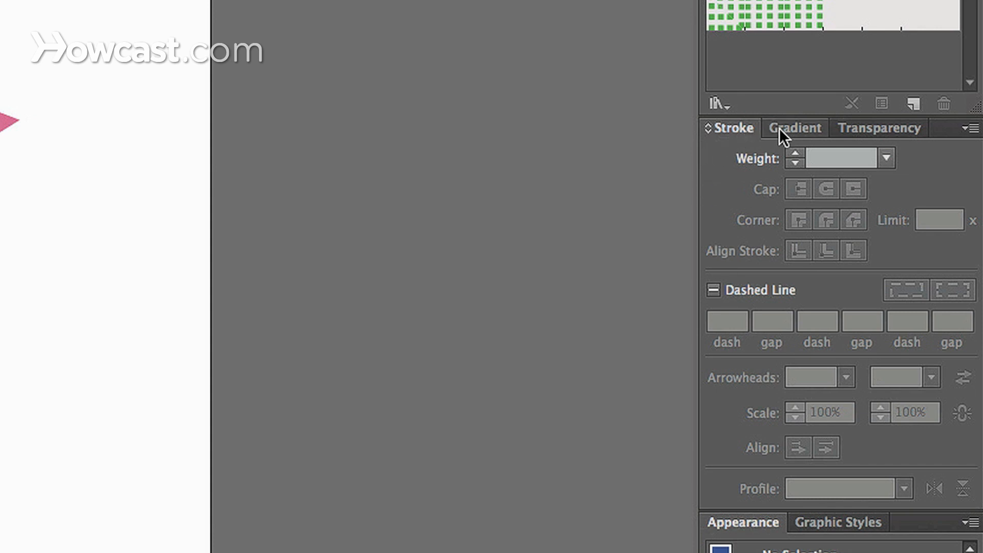
Switch the panel group from Stroke to the Gradient panel
left_click(794, 128)
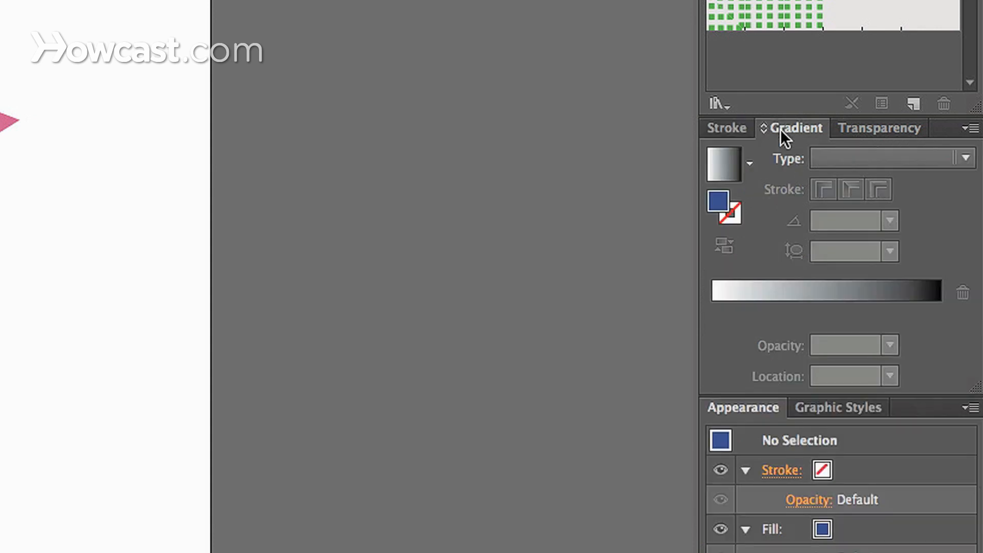
mouse_move(548, 210)
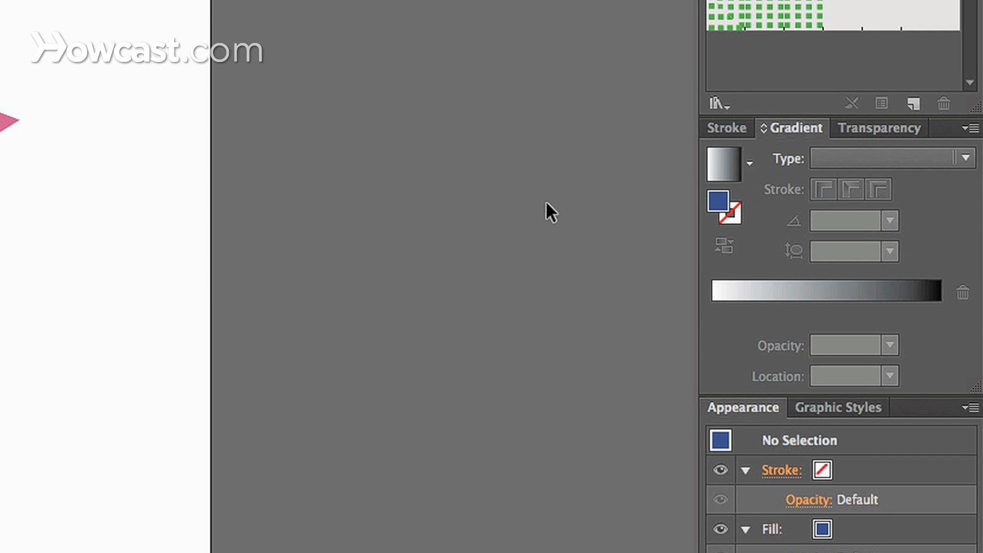
left_click(273, 5)
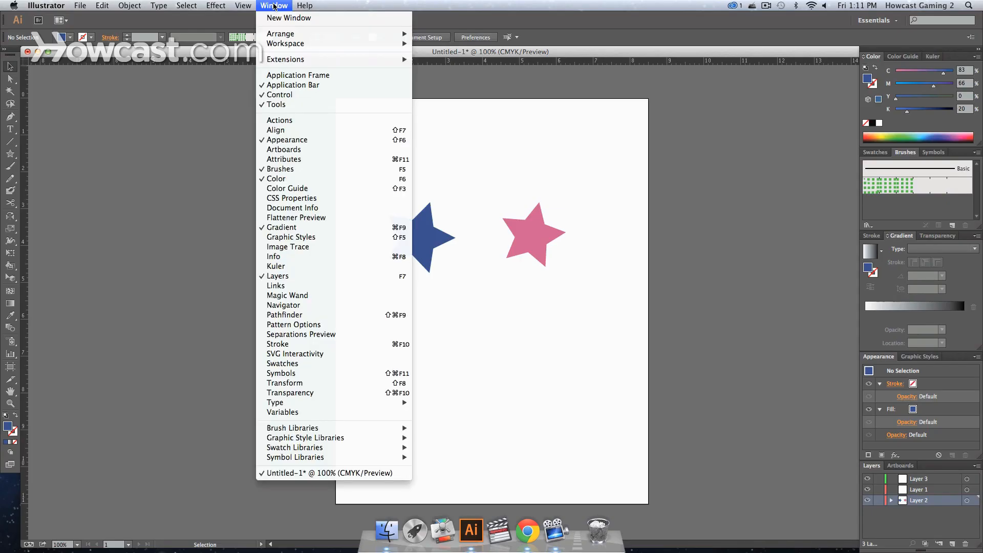
mouse_move(287, 188)
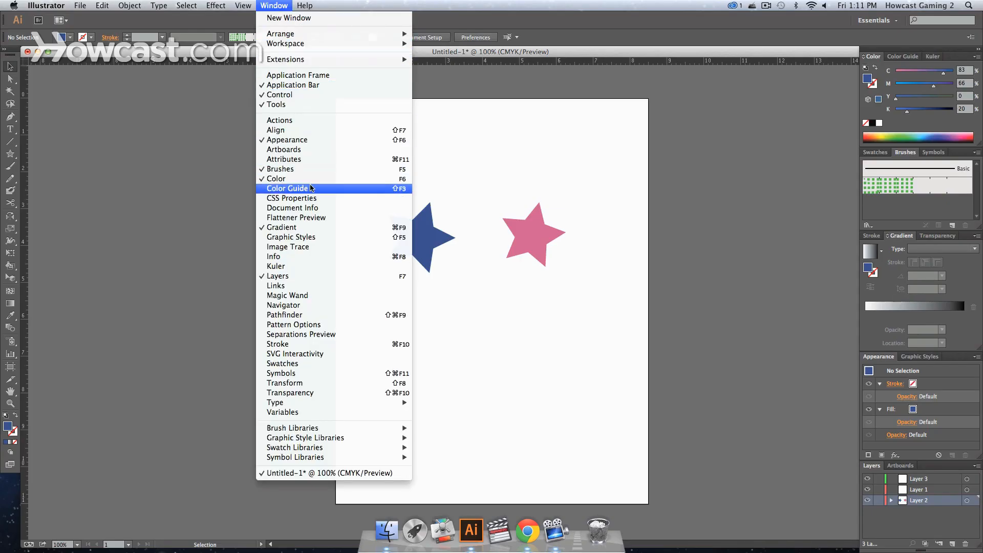
mouse_move(687, 214)
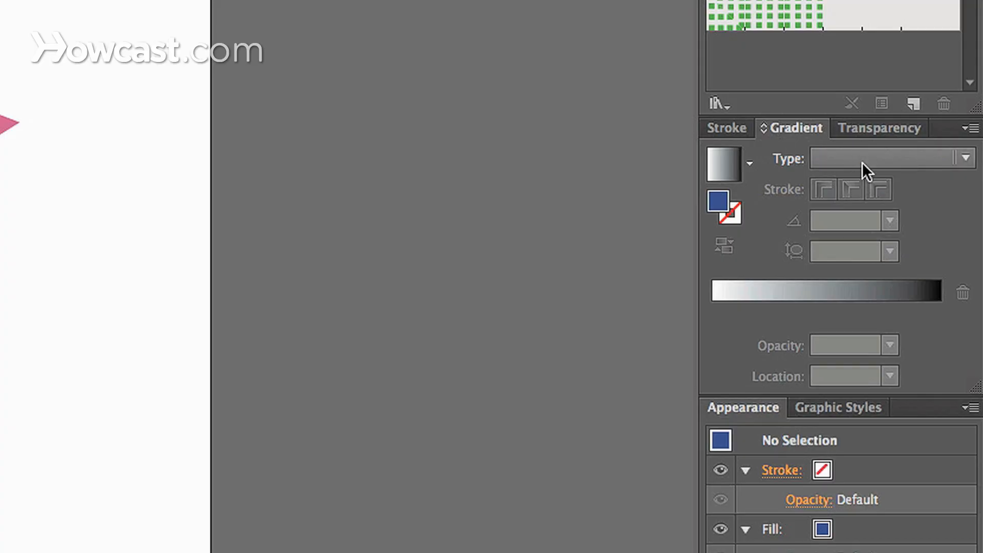
mouse_move(875, 166)
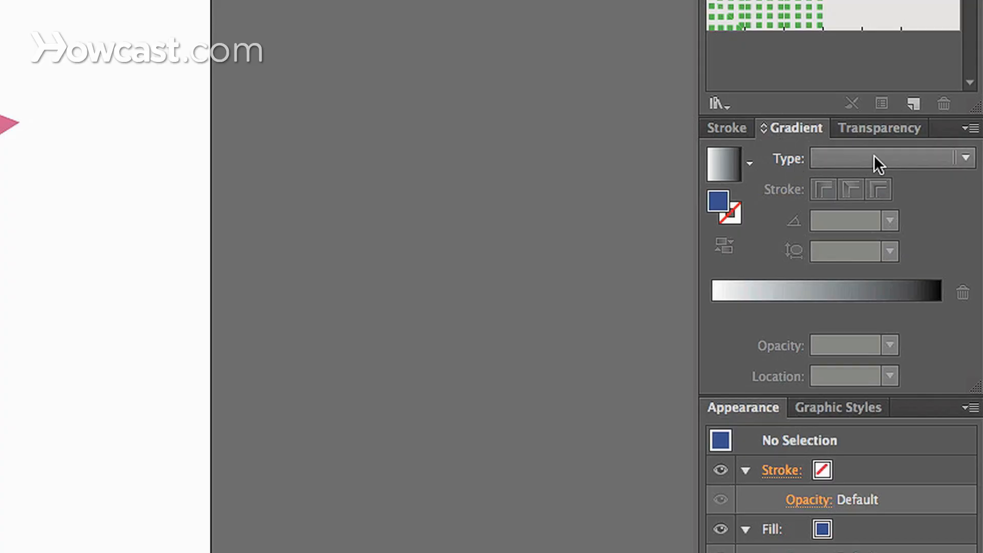
Apply the default white-to-black gradient as the fill and set its type to Radial
left_click(963, 158)
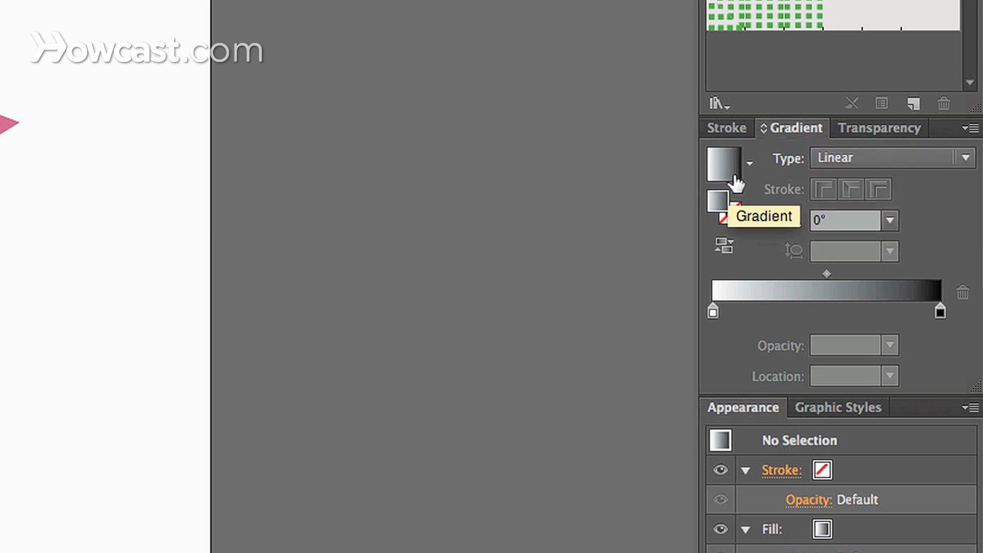
mouse_move(770, 197)
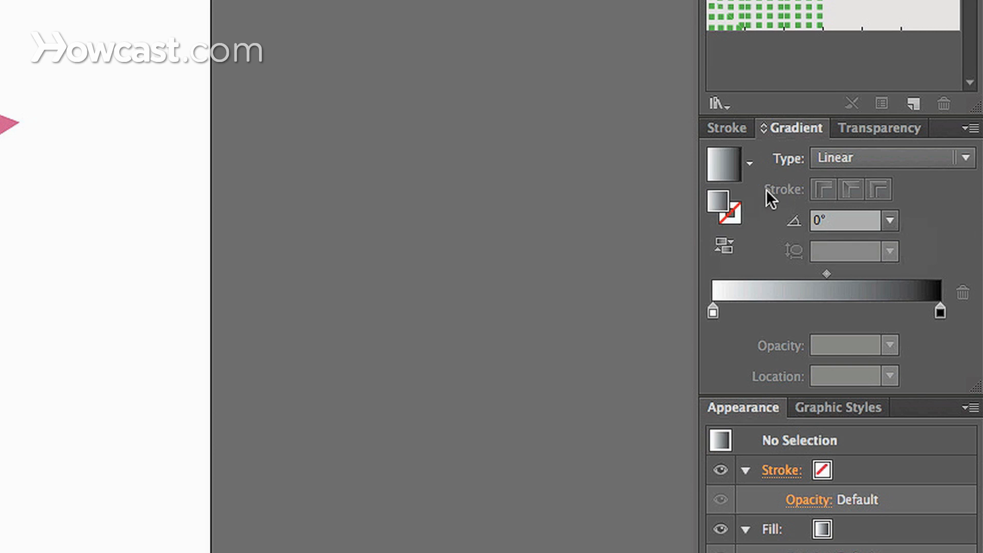
mouse_move(798, 353)
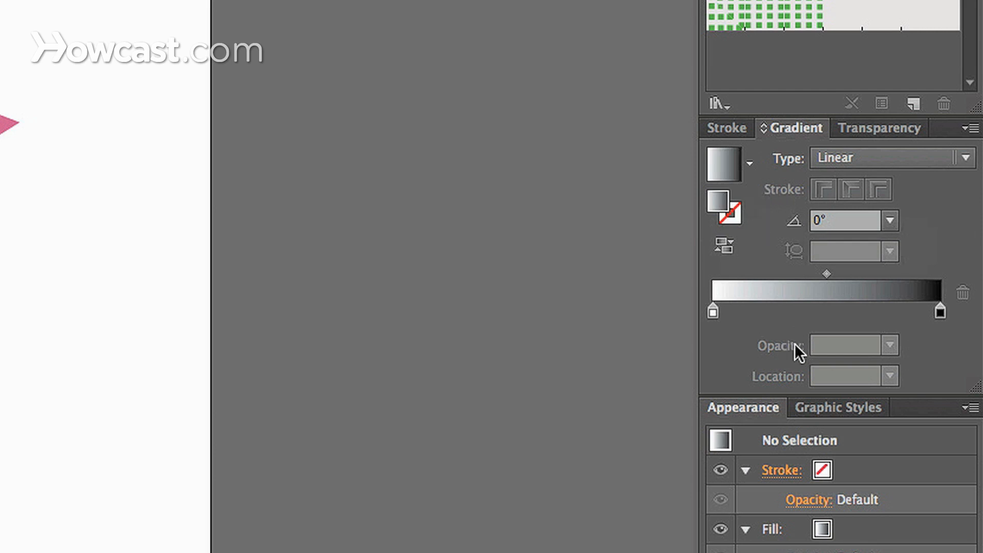
mouse_move(874, 189)
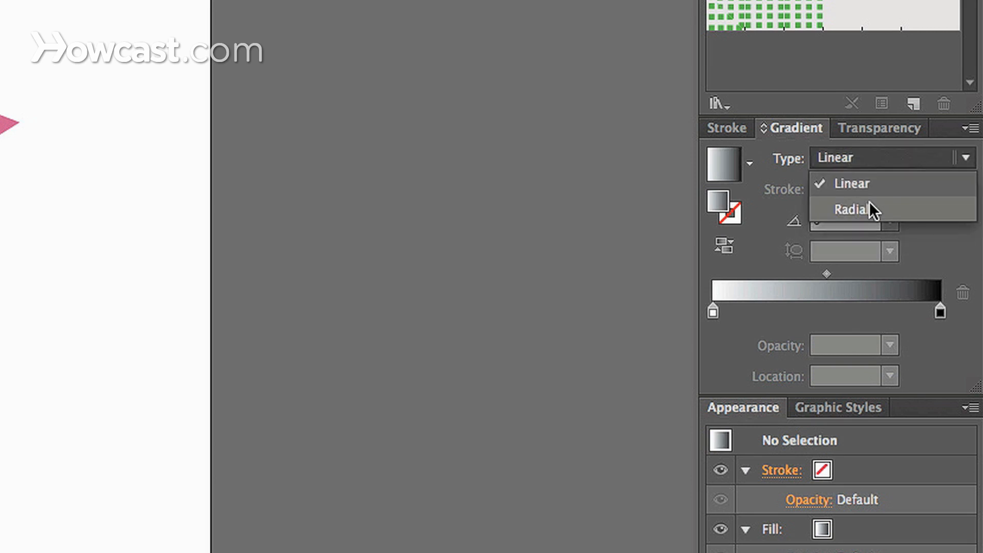
left_click(850, 209)
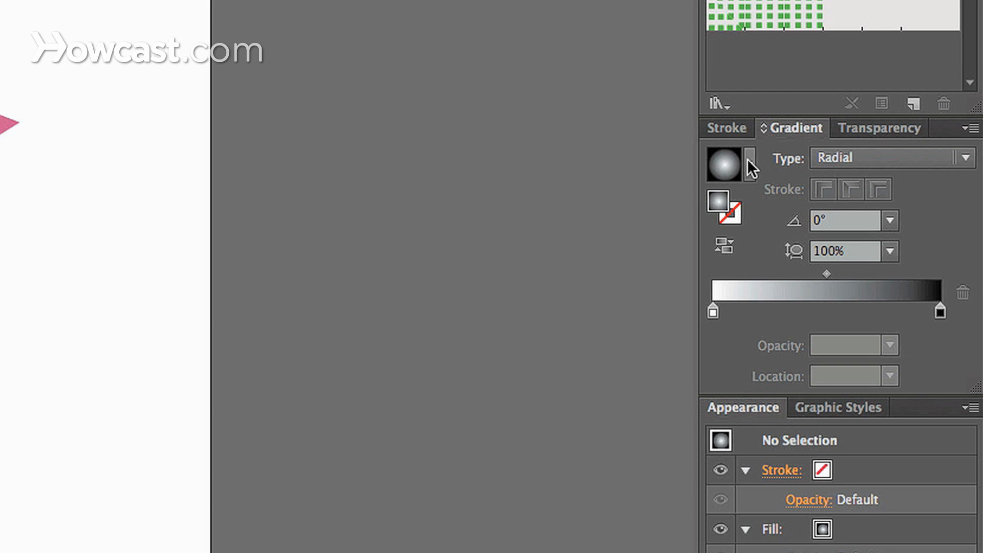
left_click(847, 220)
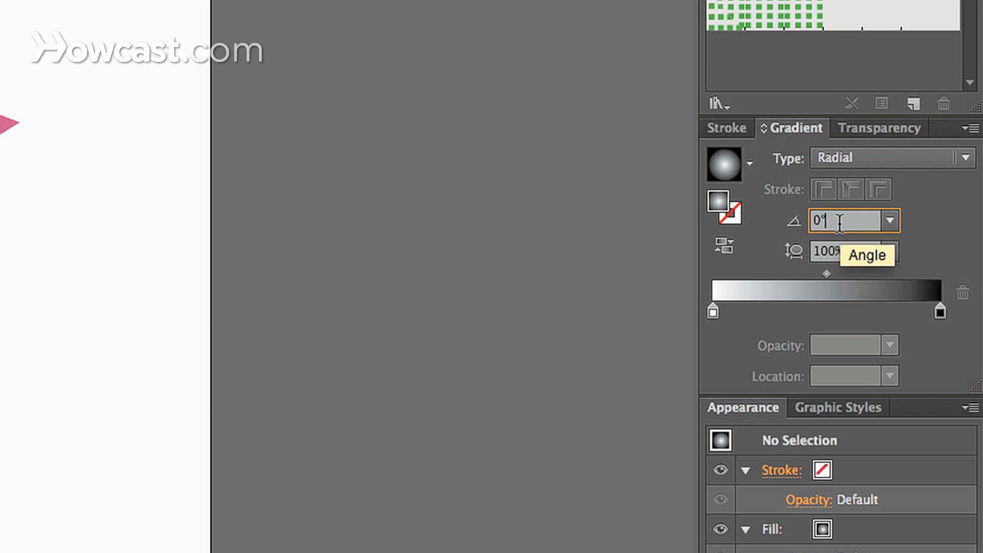
mouse_move(794, 251)
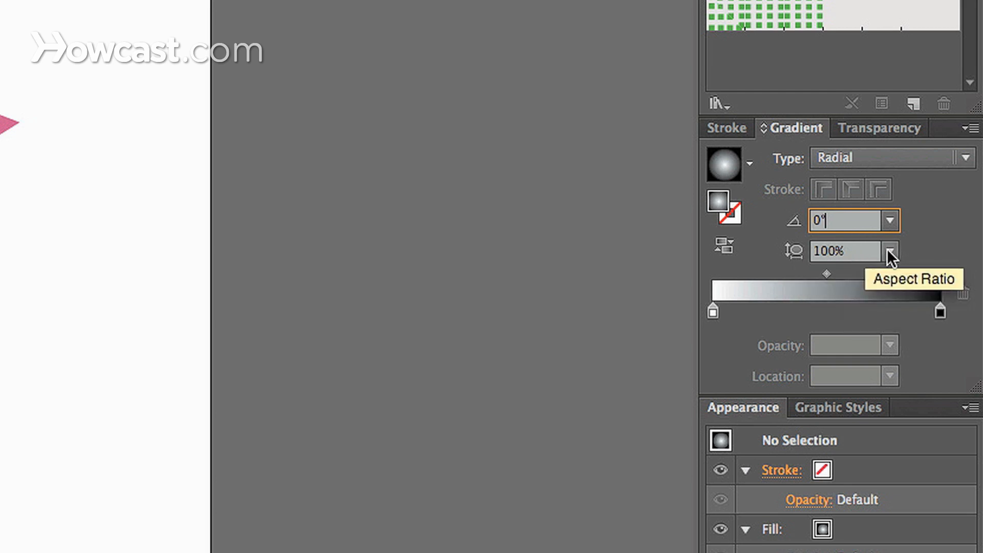
left_click(892, 251)
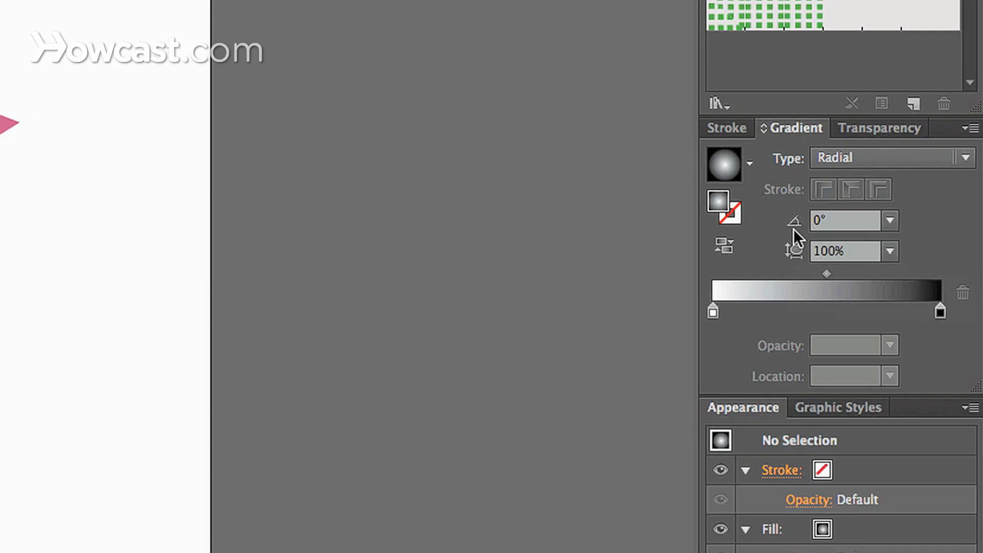
mouse_move(795, 238)
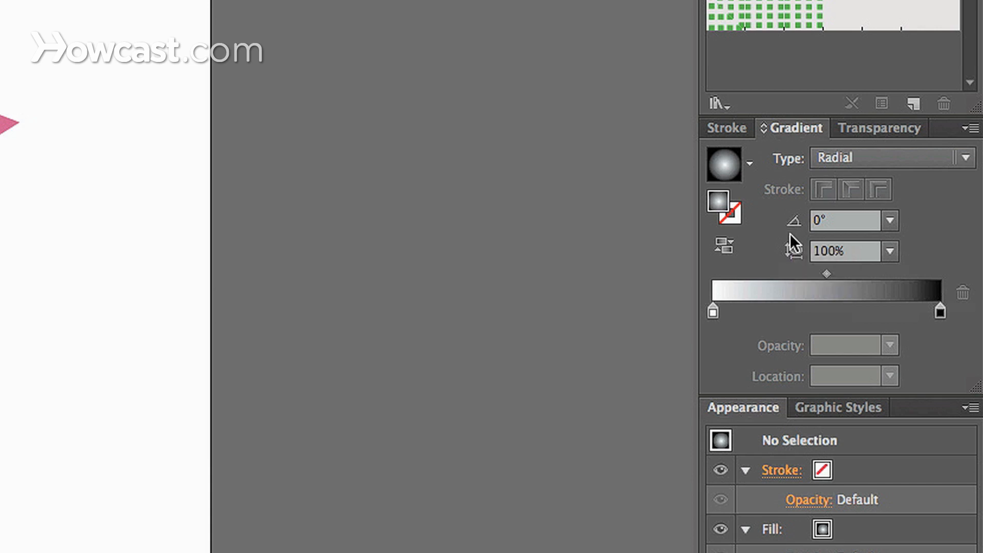
mouse_move(794, 223)
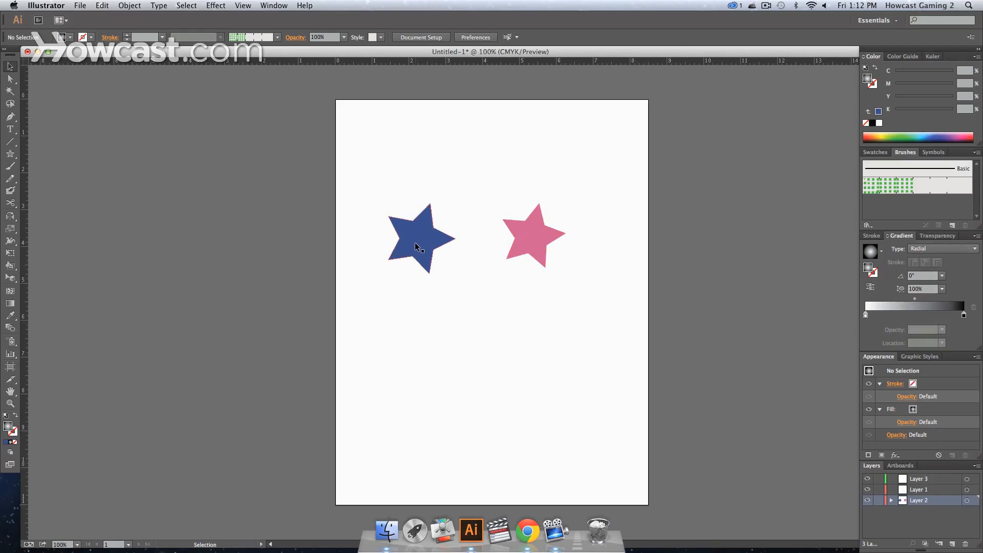
Select the blue star and give it a linear white-to-black gradient fill
left_click(420, 238)
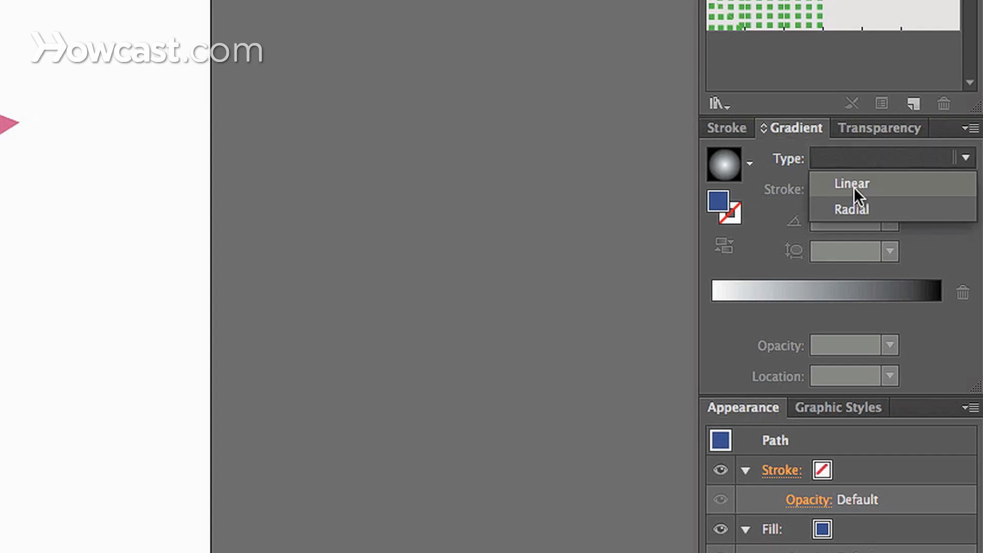
left_click(851, 183)
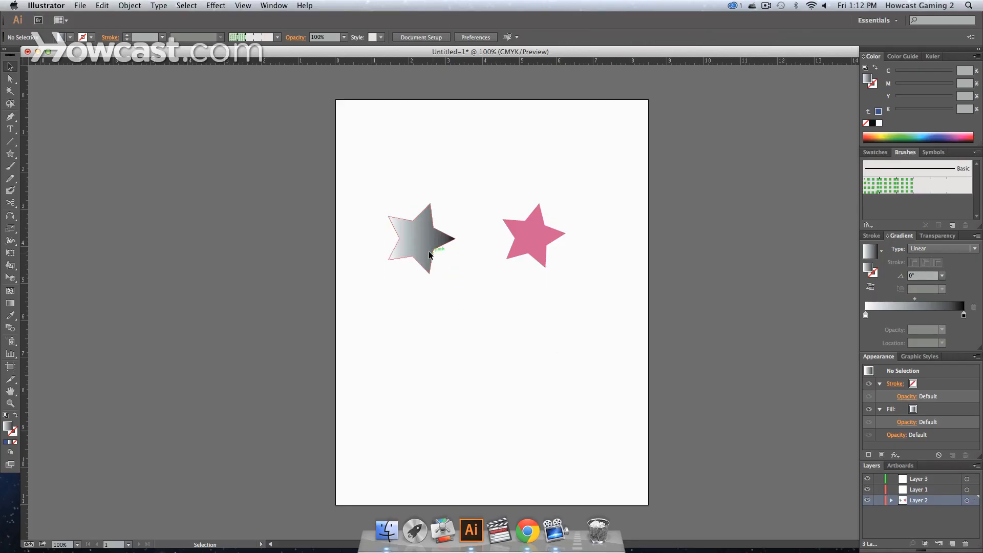
left_click(421, 238)
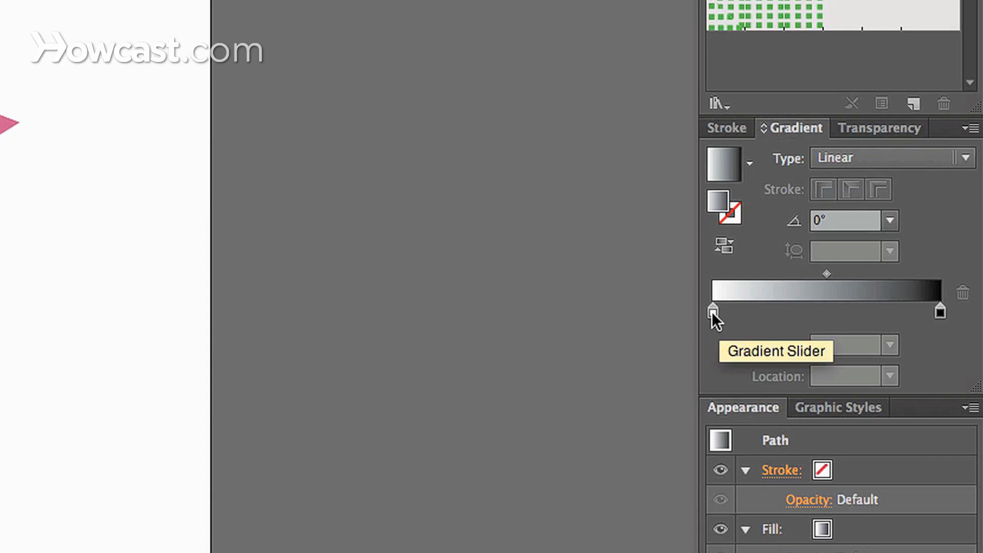
Slide the white stop and midpoint, settling the gradient midpoint at about 60%
left_click(796, 311)
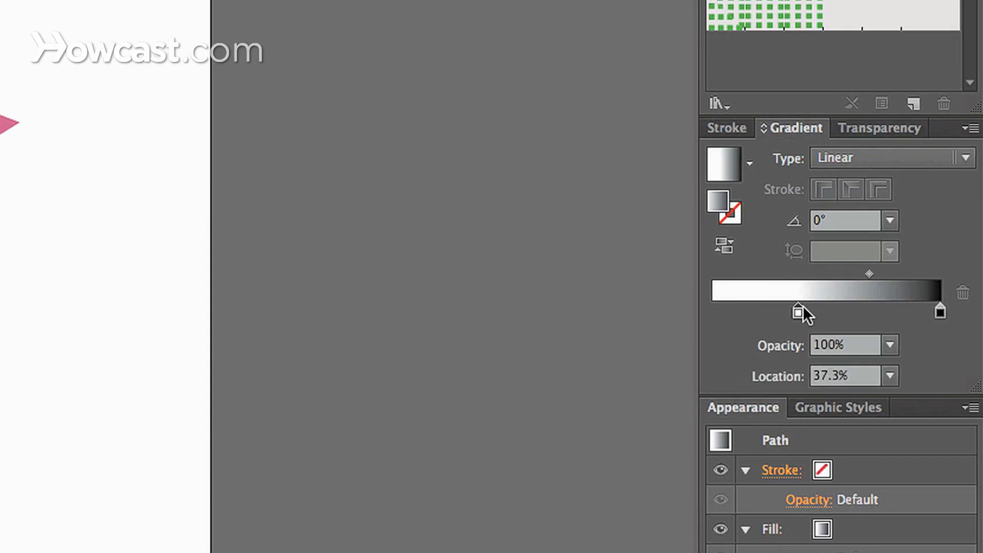
left_click_drag(796, 310, 827, 310)
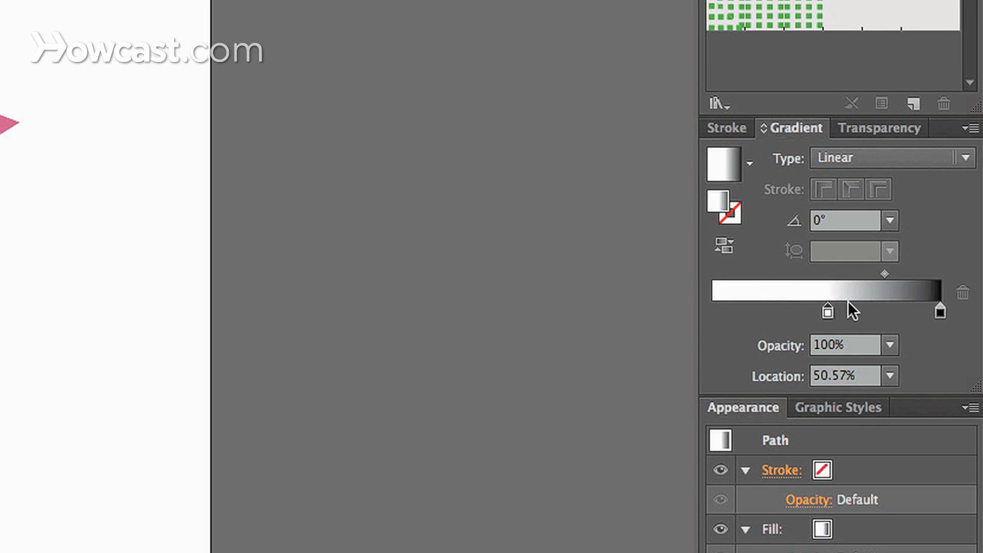
mouse_move(827, 311)
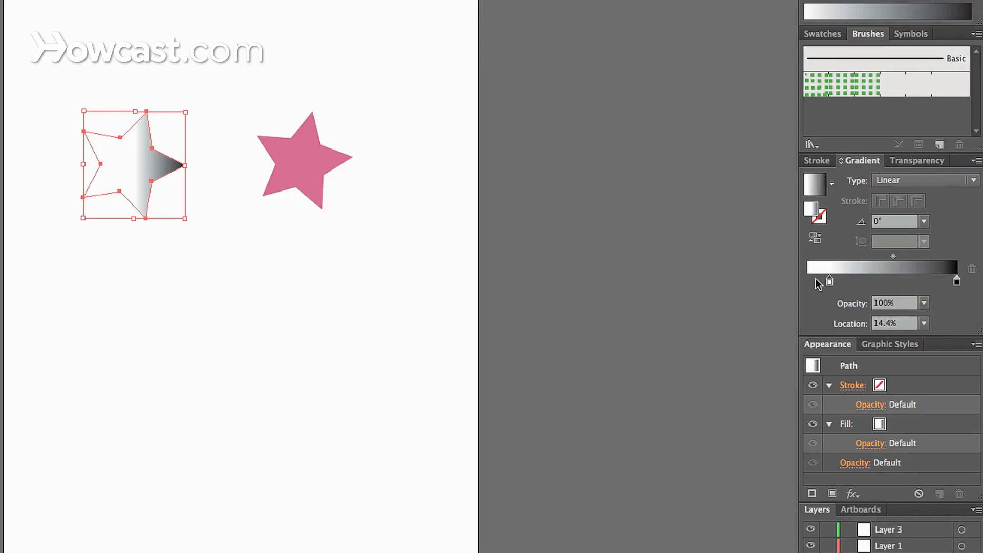
left_click_drag(830, 281, 808, 281)
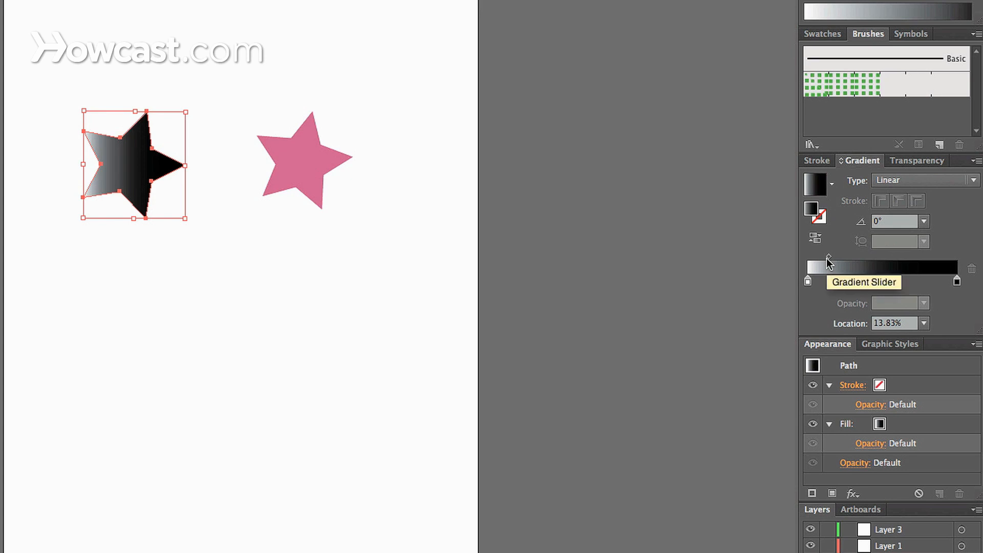
left_click_drag(831, 257, 898, 256)
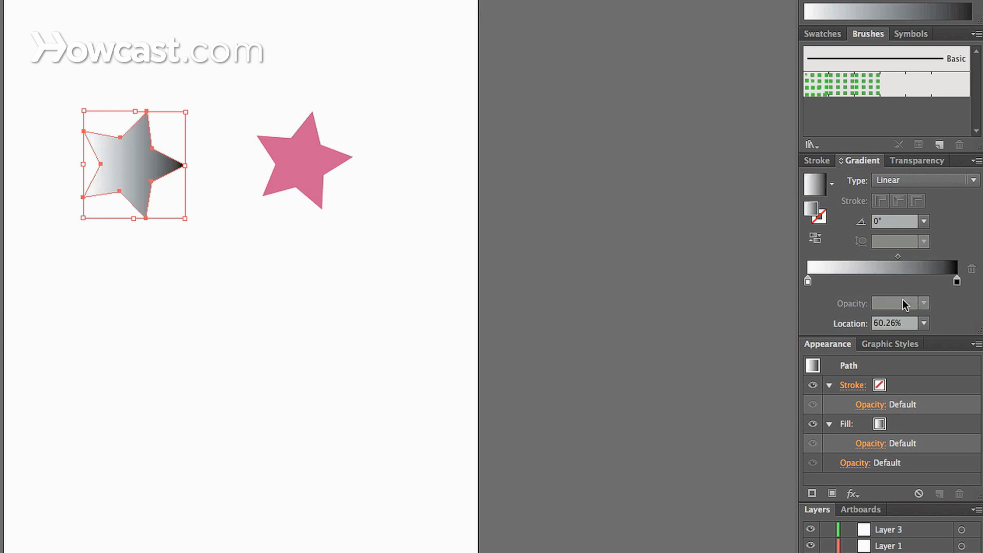
Edit the gradient stops' opacity, ending with both white and black stops at 100%
left_click(809, 282)
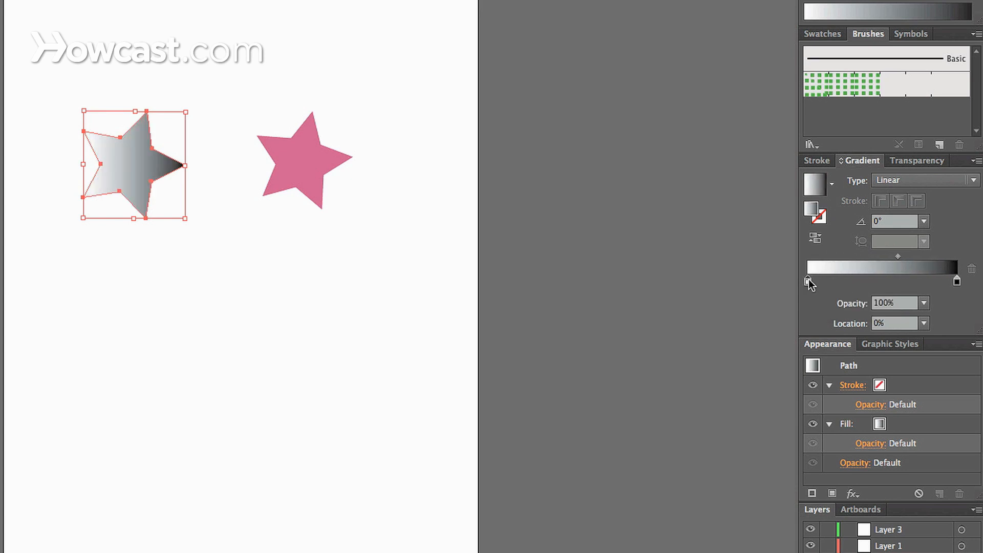
left_click(894, 303)
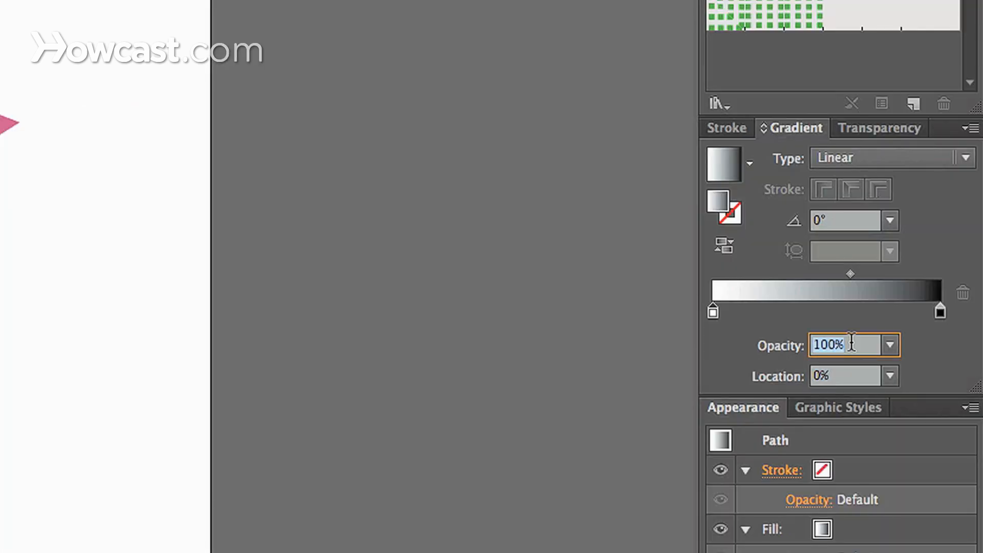
type("80")
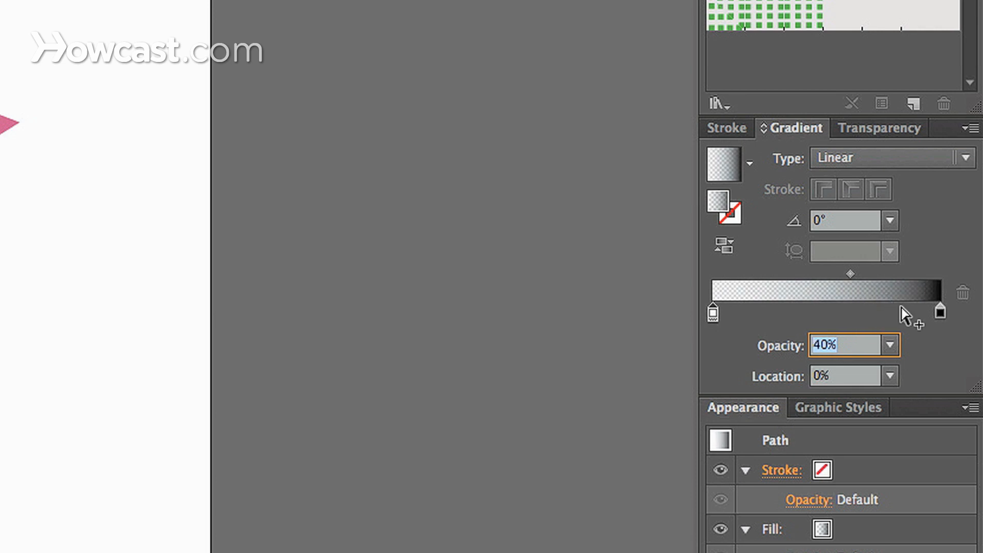
left_click(939, 311)
type("70")
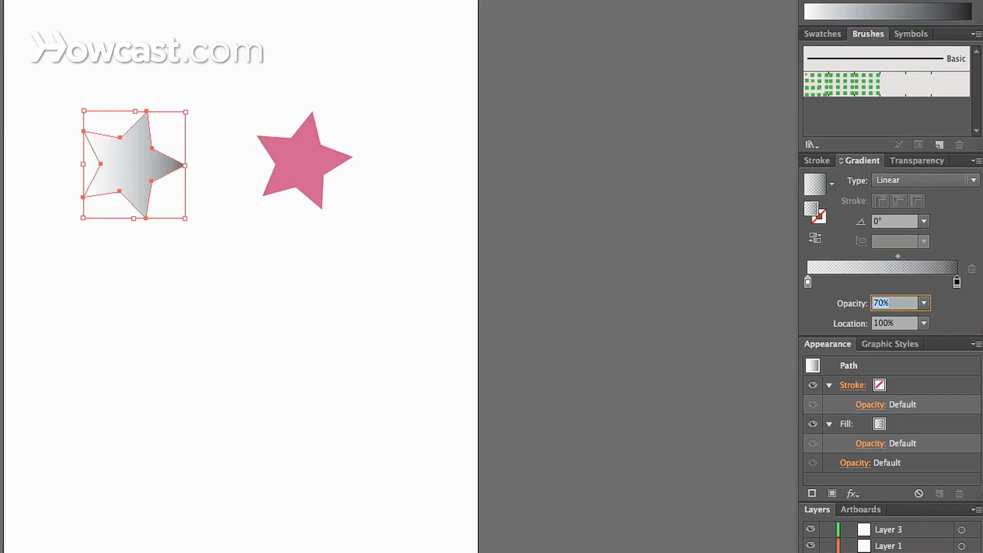
type("100%")
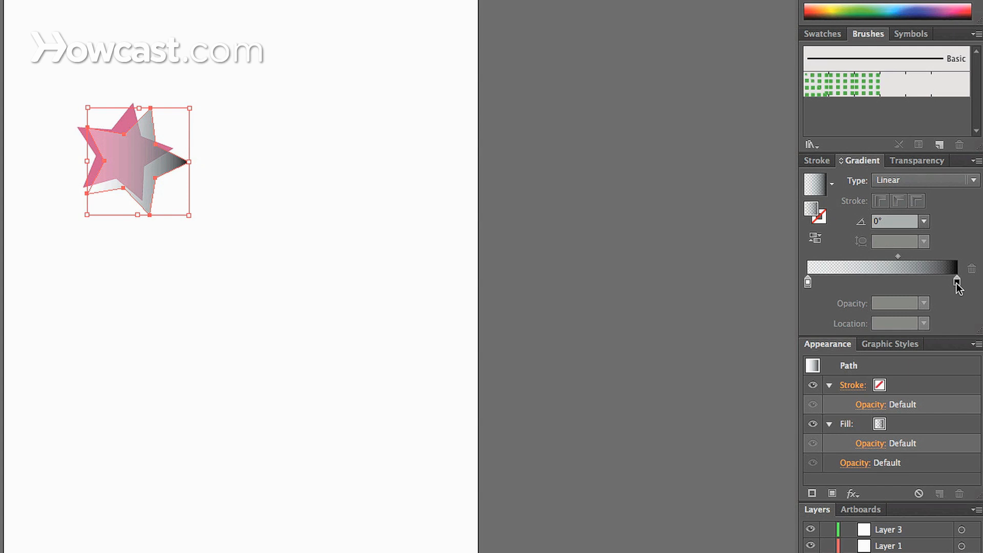
left_click(955, 281)
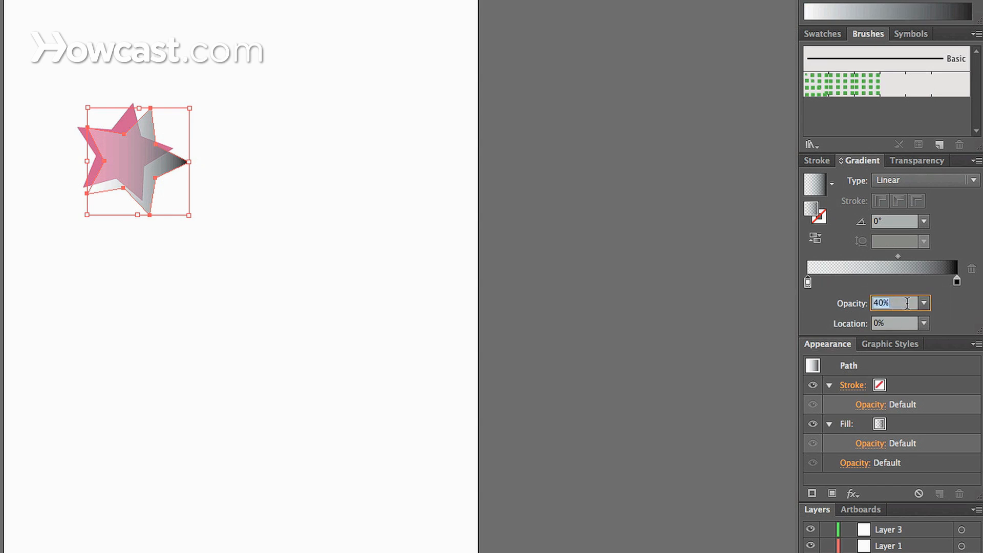
type("100")
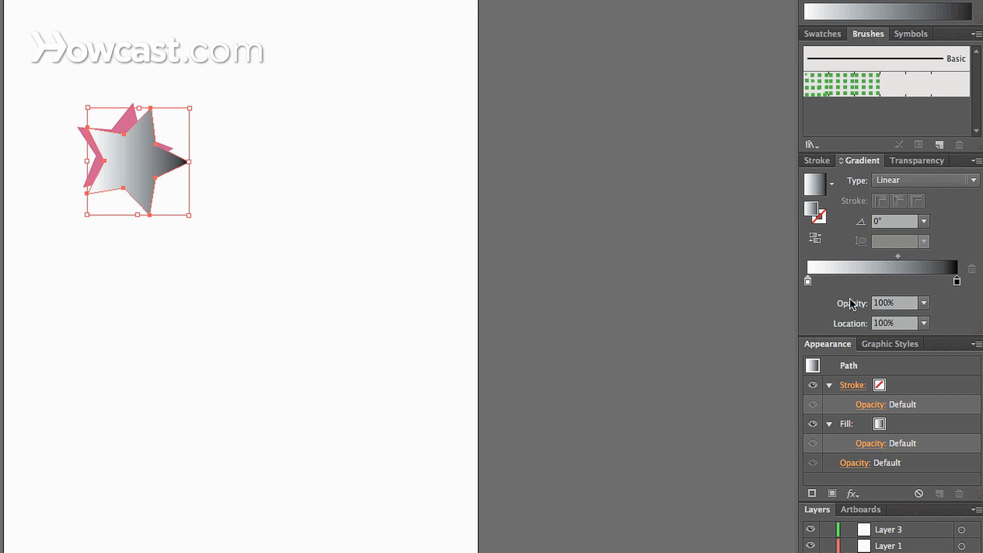
Nudge the end stop's location, then reverse the gradient so it runs dark to white
left_click(895, 324)
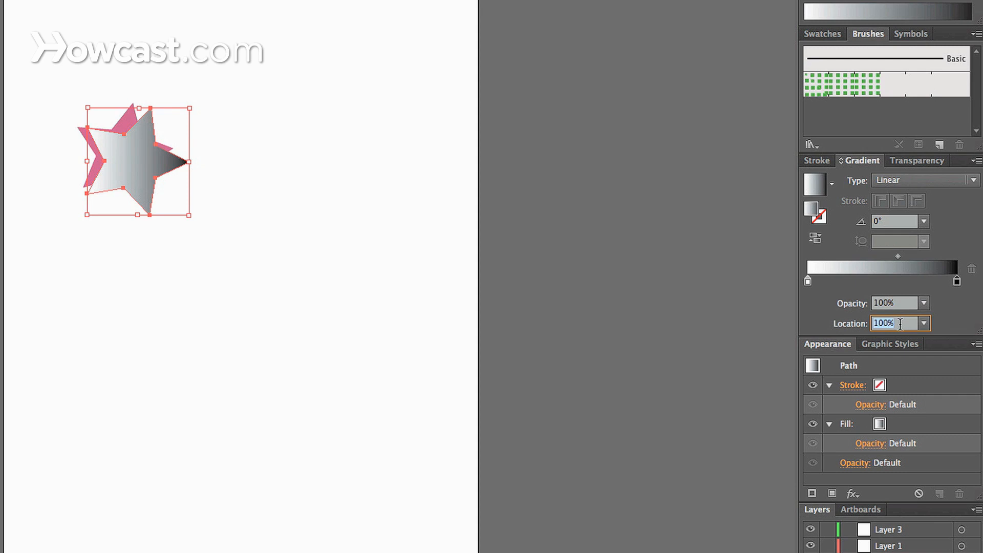
left_click_drag(956, 281, 941, 281)
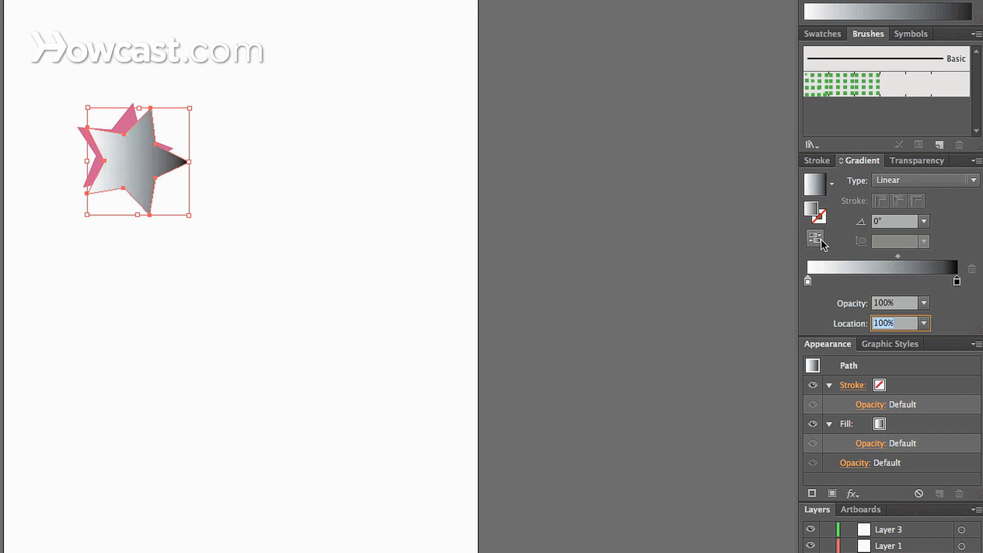
mouse_move(815, 238)
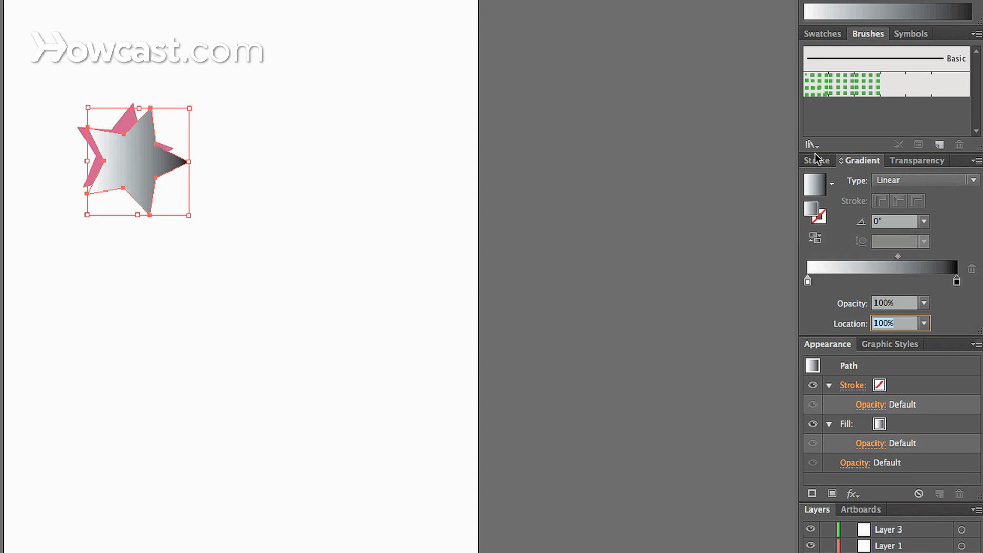
mouse_move(814, 238)
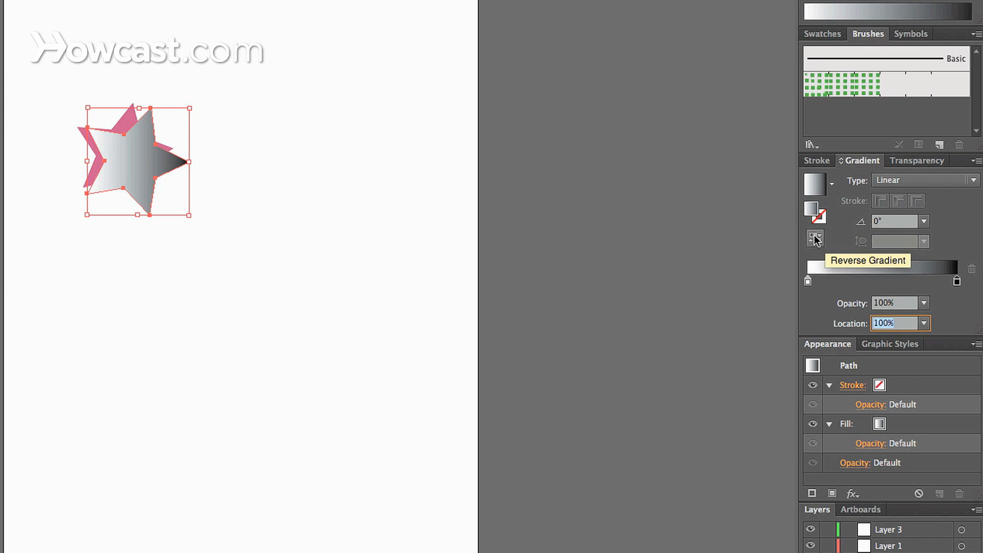
left_click(813, 238)
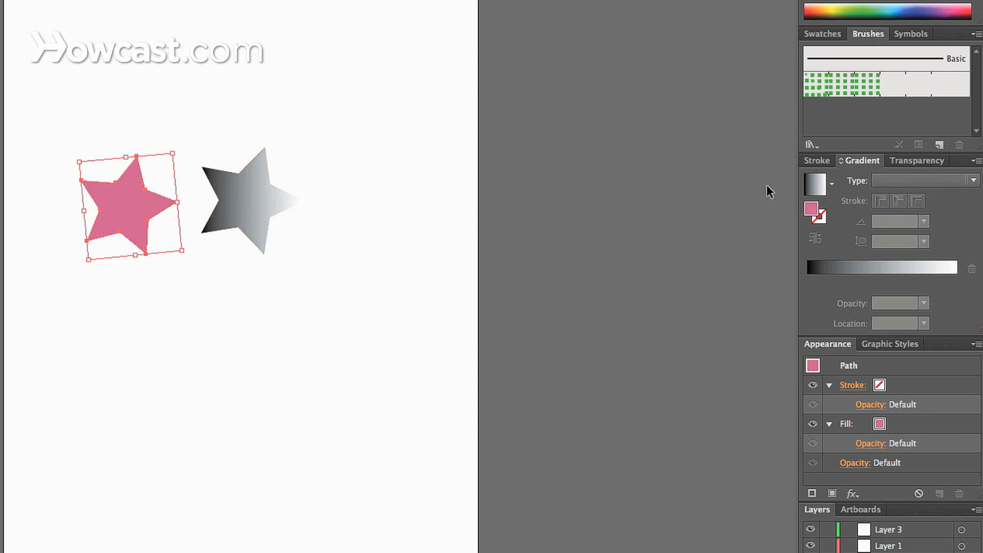
mouse_move(430, 259)
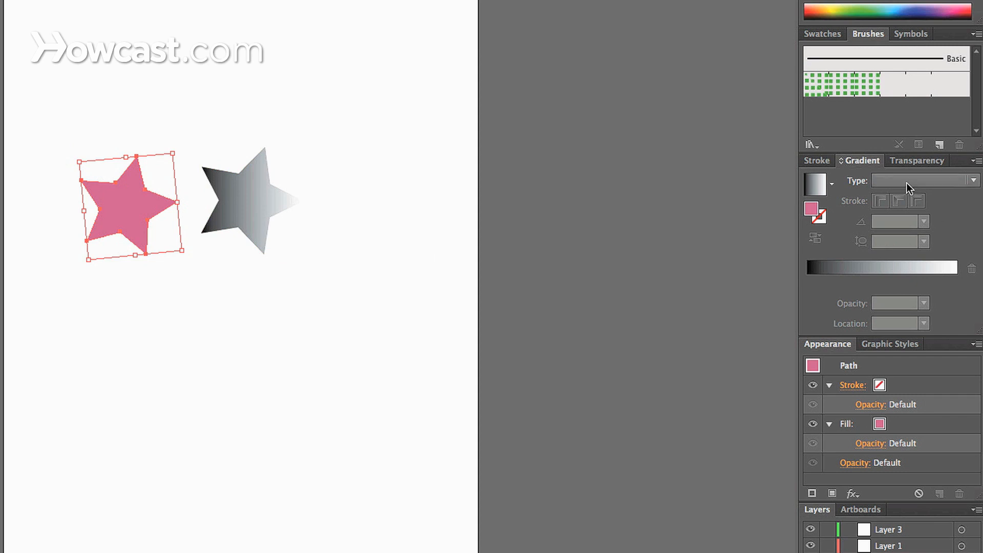
Make the pink star radial, move it right, adjust stop and midpoint, entering 70%
left_click(925, 180)
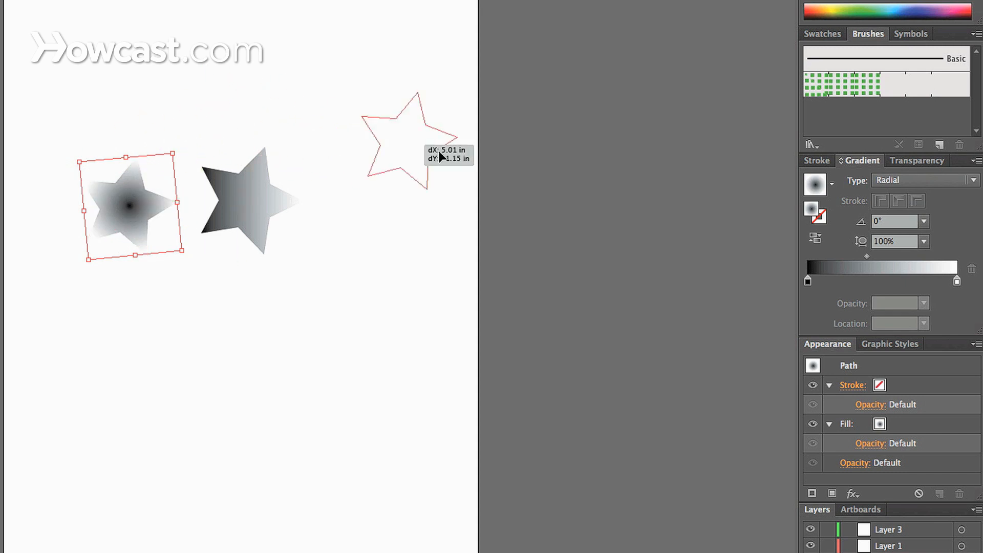
left_click_drag(131, 205, 337, 205)
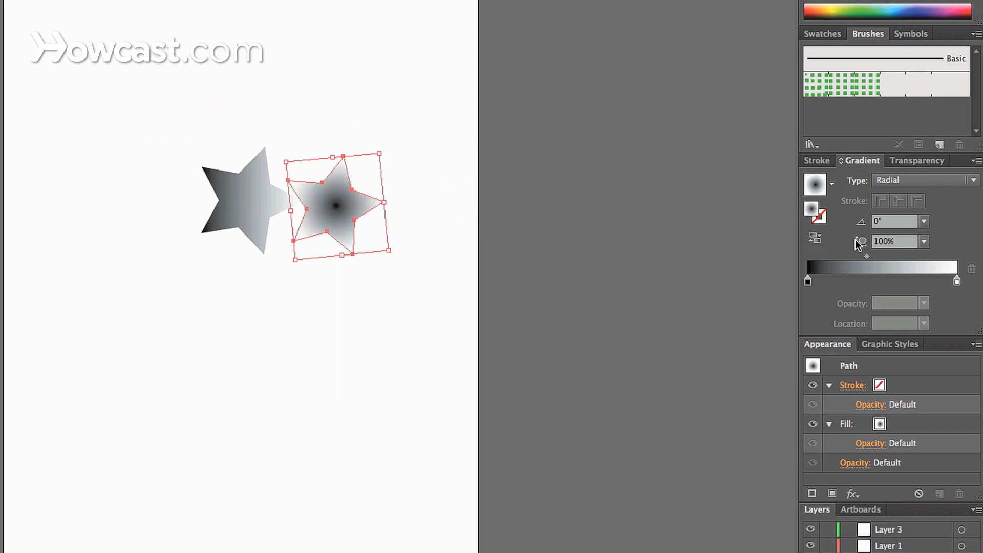
mouse_move(890, 223)
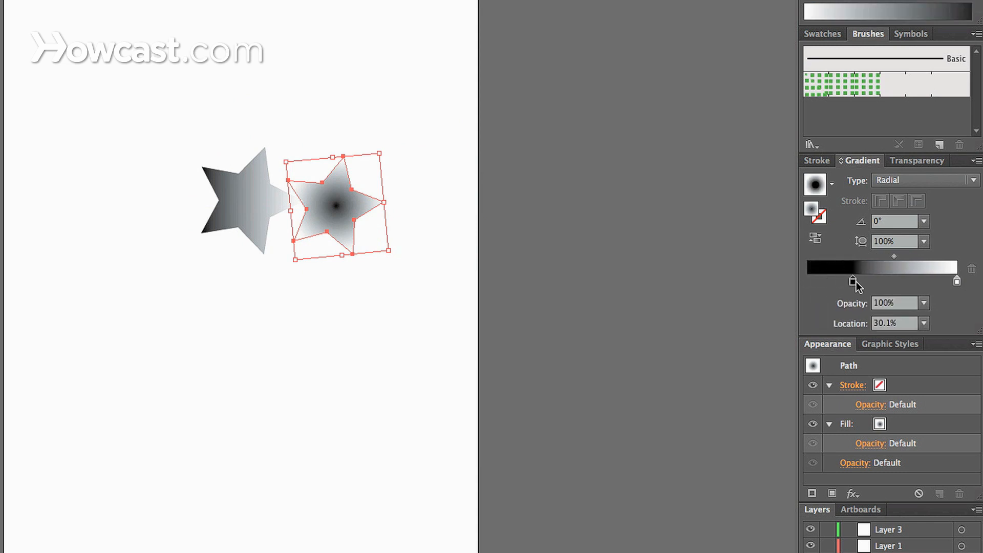
left_click_drag(853, 280, 856, 280)
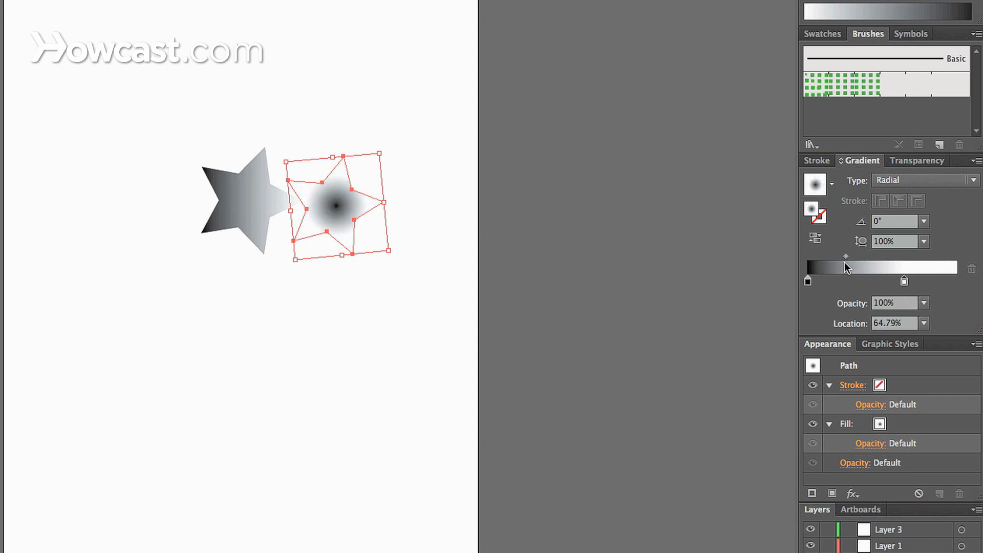
left_click_drag(846, 256, 874, 256)
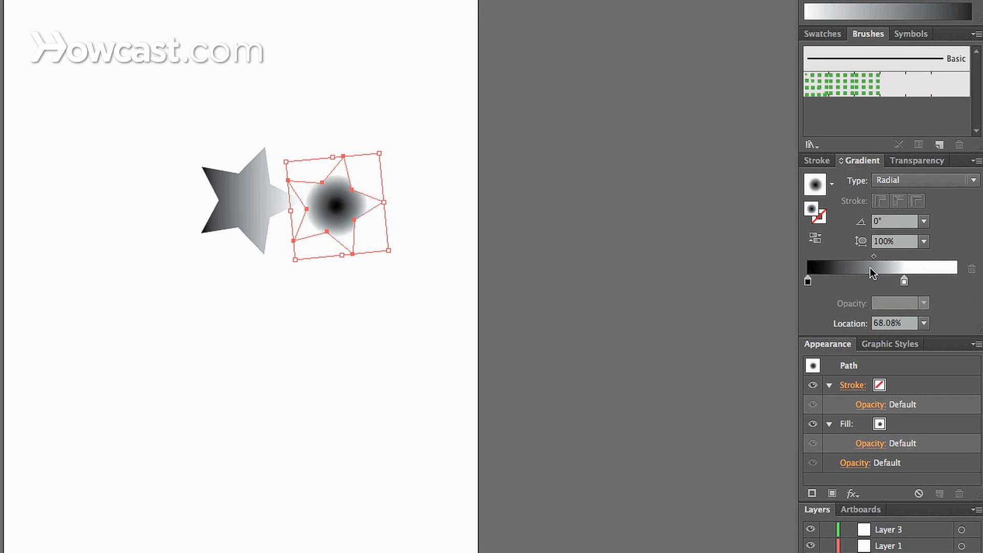
left_click(815, 240)
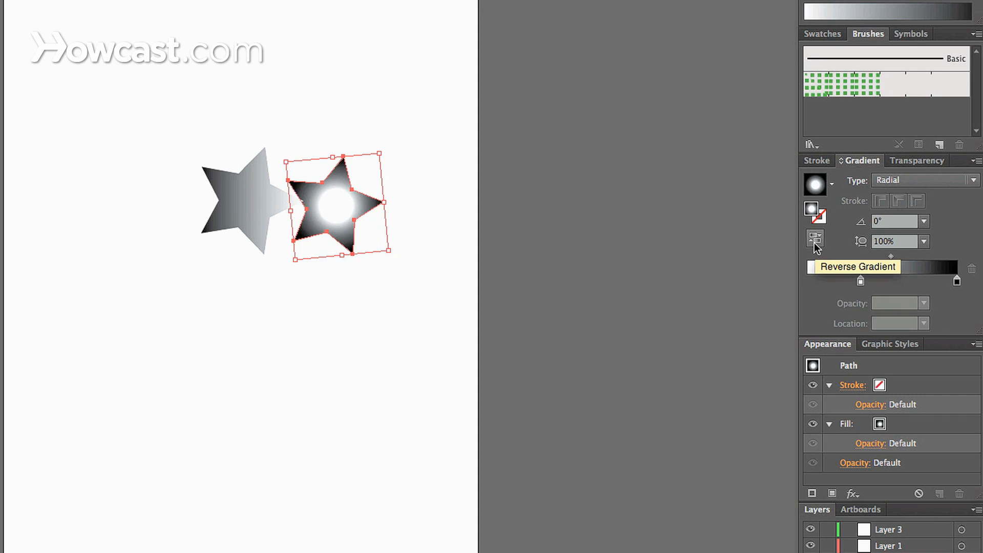
left_click(814, 240)
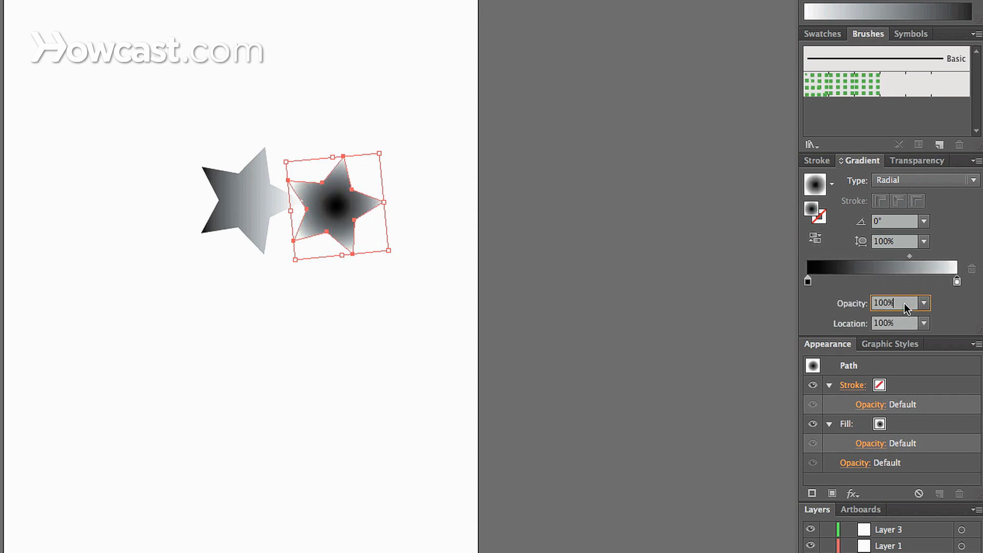
type("70%")
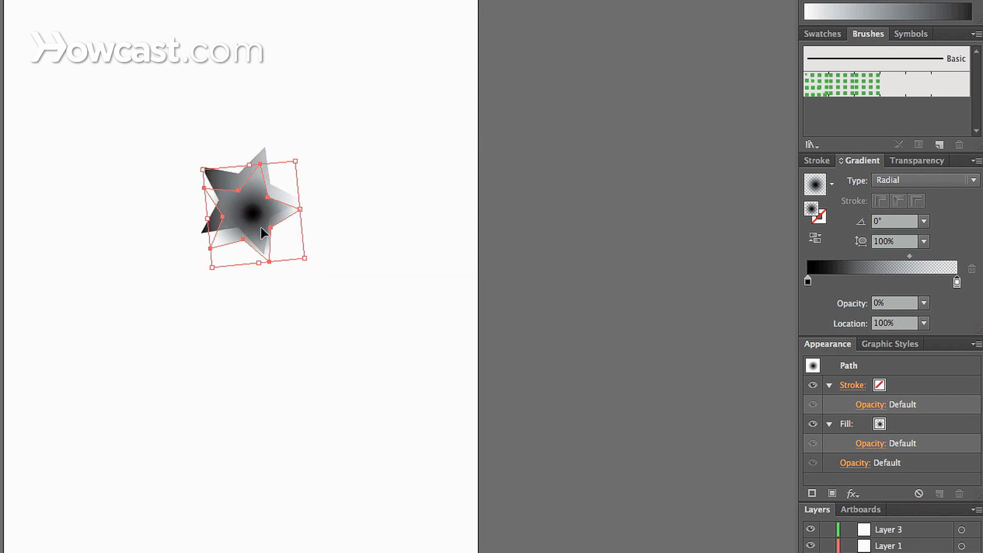
Drag the radial star over the linear star, enter 30, and select the linear star
left_click_drag(251, 210, 282, 223)
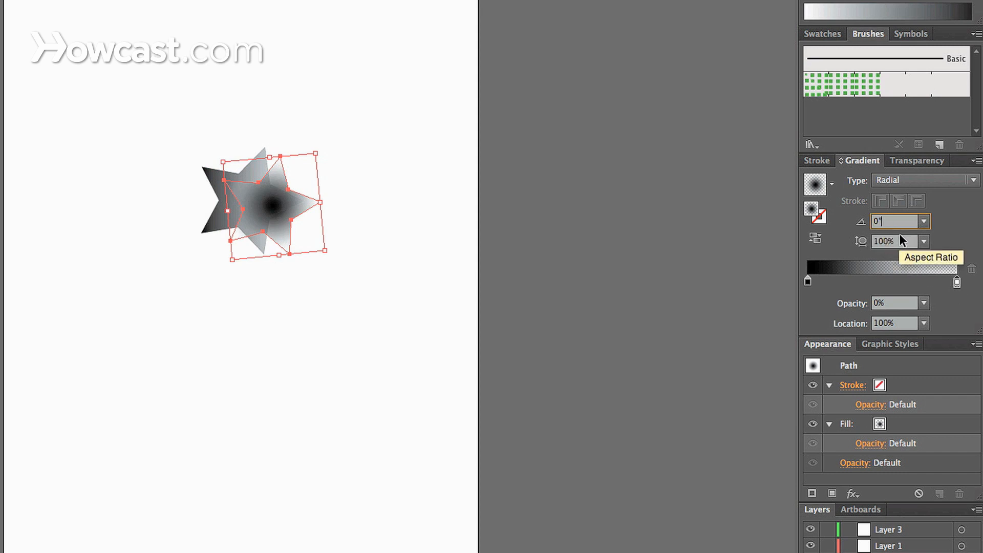
type("30")
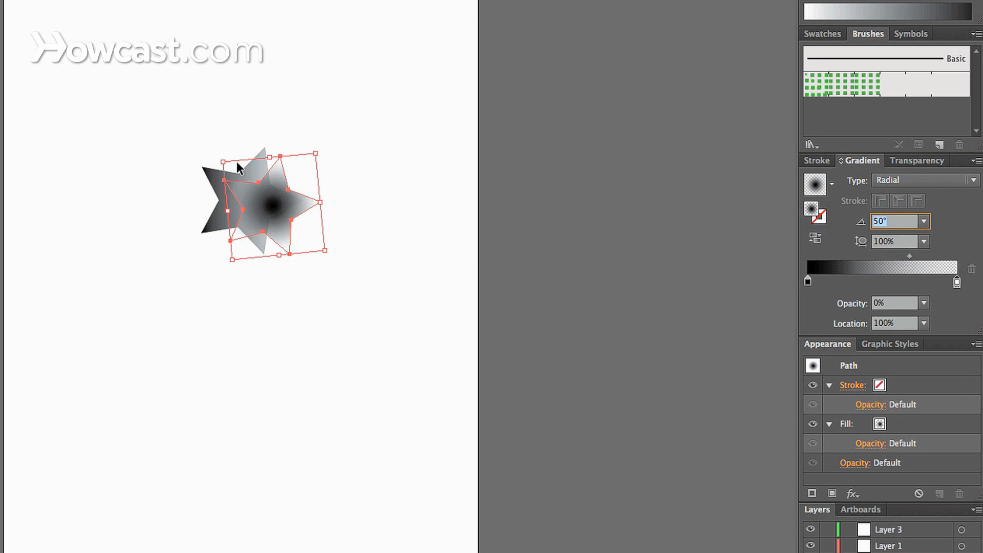
left_click(924, 180)
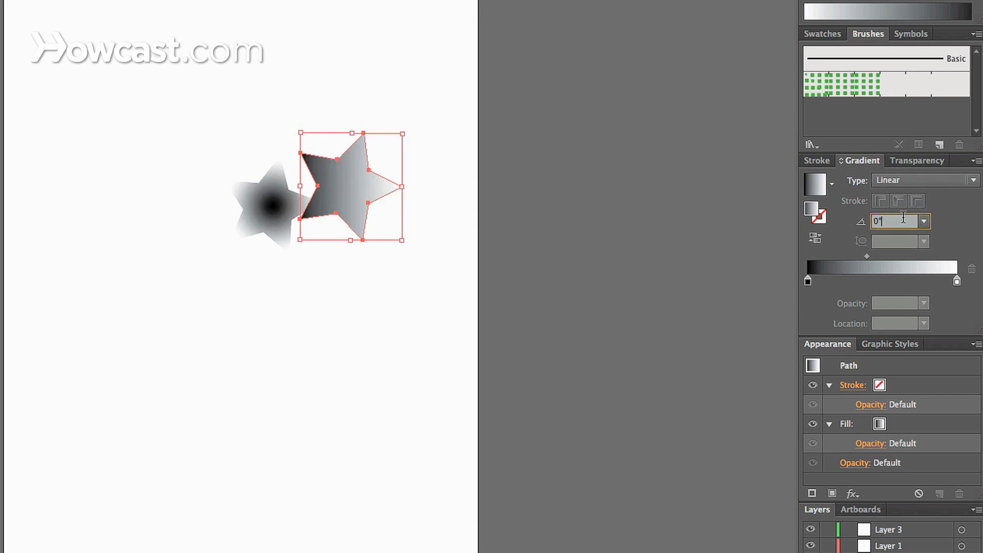
Try linear gradient angles 20°, 150° and 170°, finishing at -180°, then pick the Gradient tool
type("20")
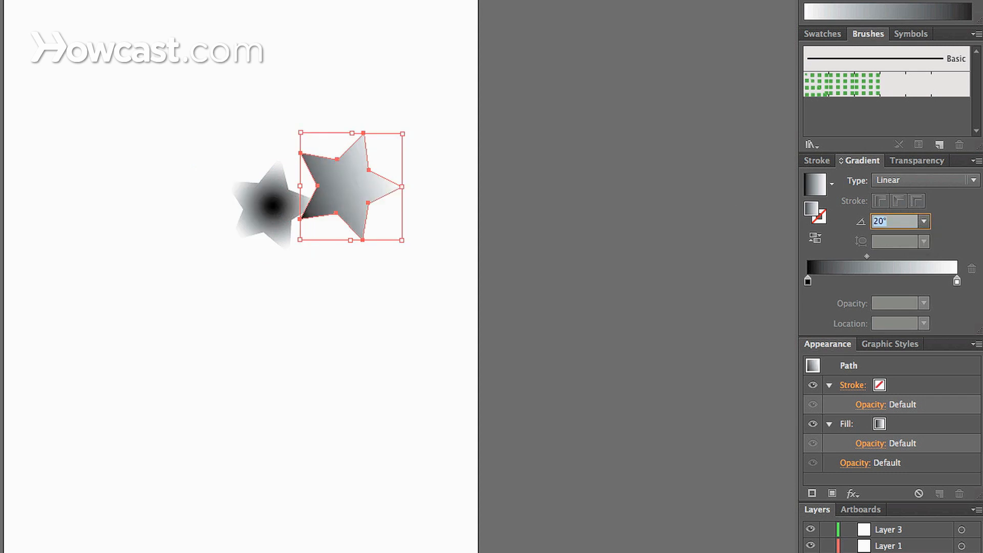
type("150")
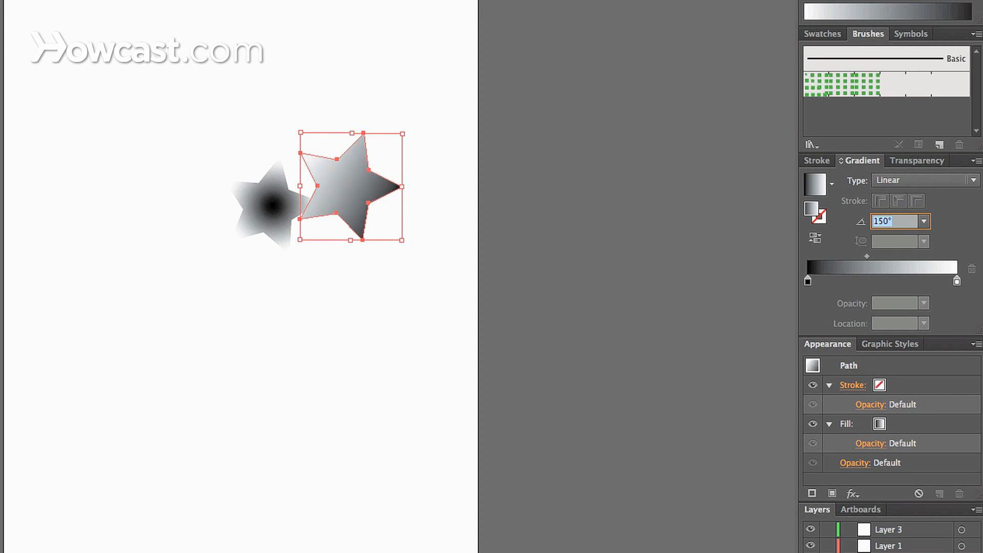
type("170")
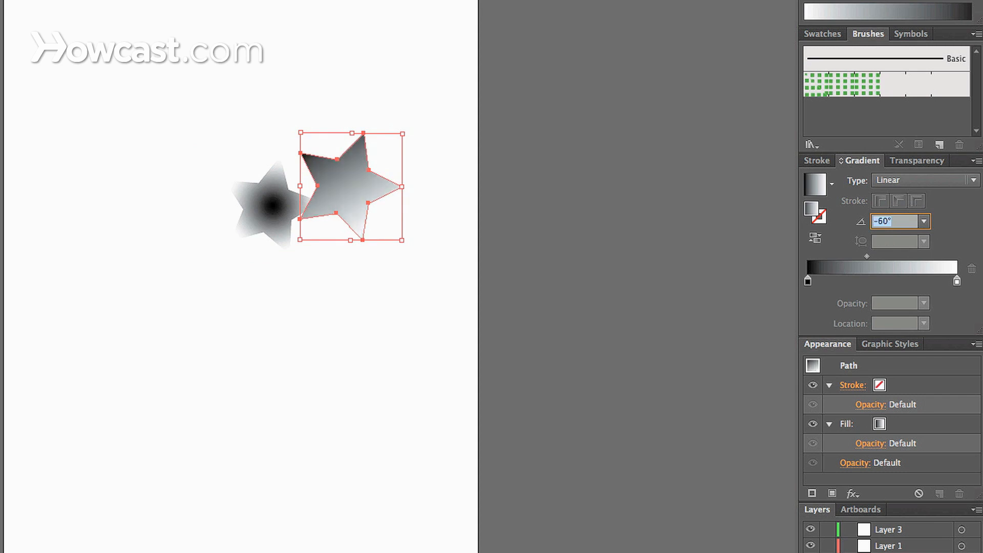
type("-180")
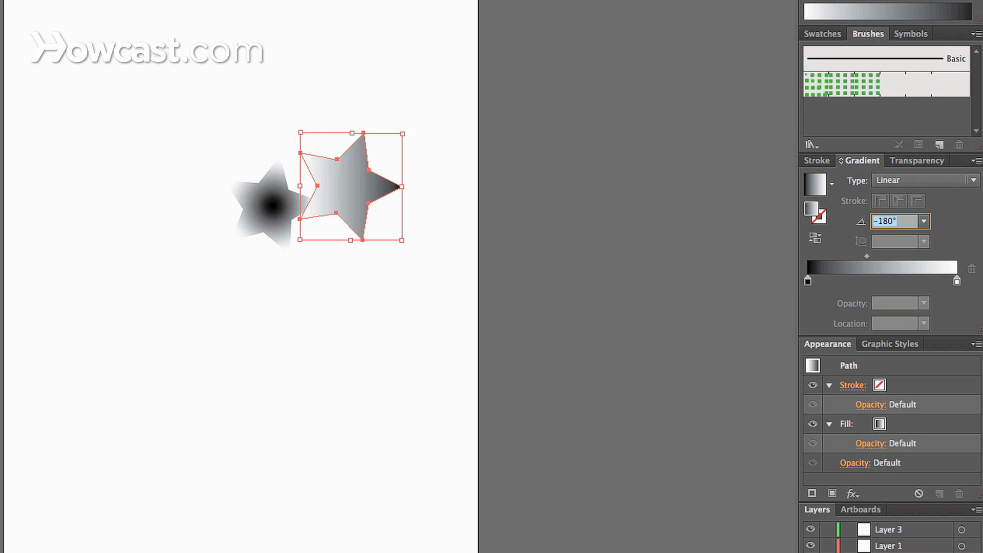
type("g")
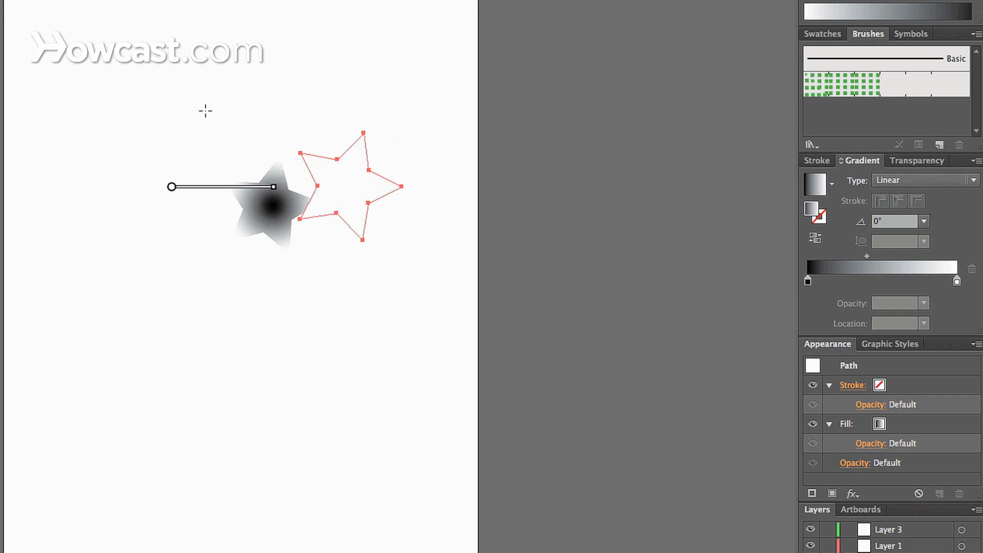
Drag the gradient annotator from the star's middle to beyond its right tip
left_click_drag(170, 187, 307, 166)
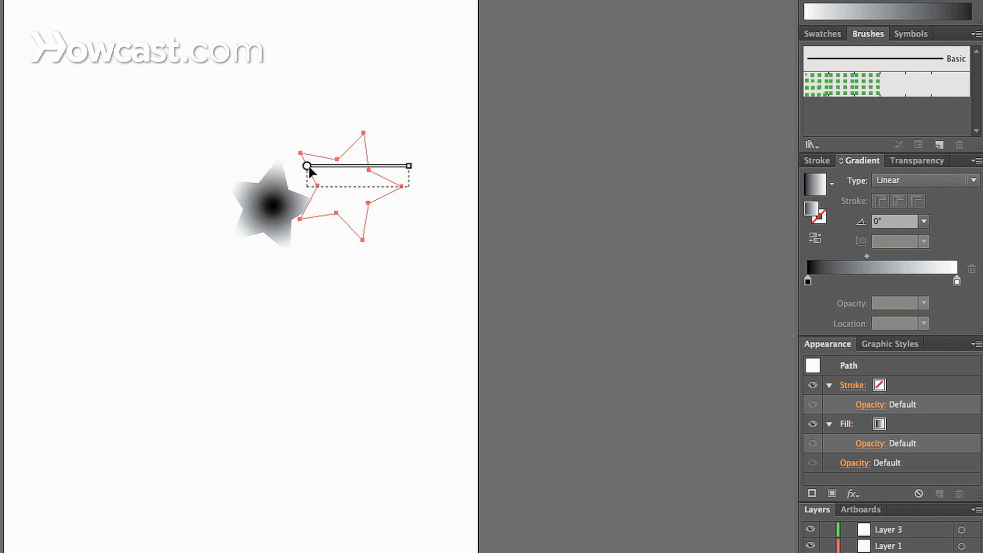
left_click_drag(307, 166, 442, 186)
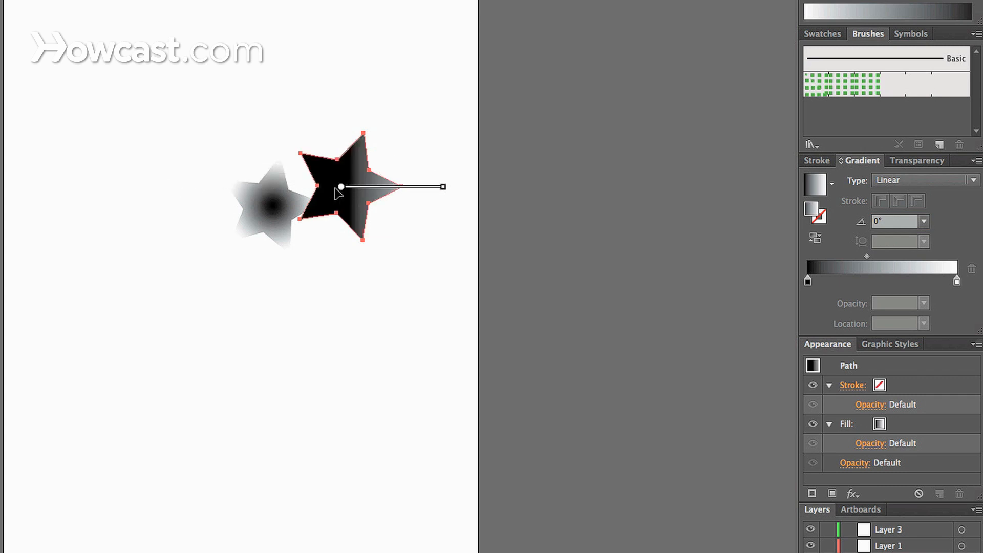